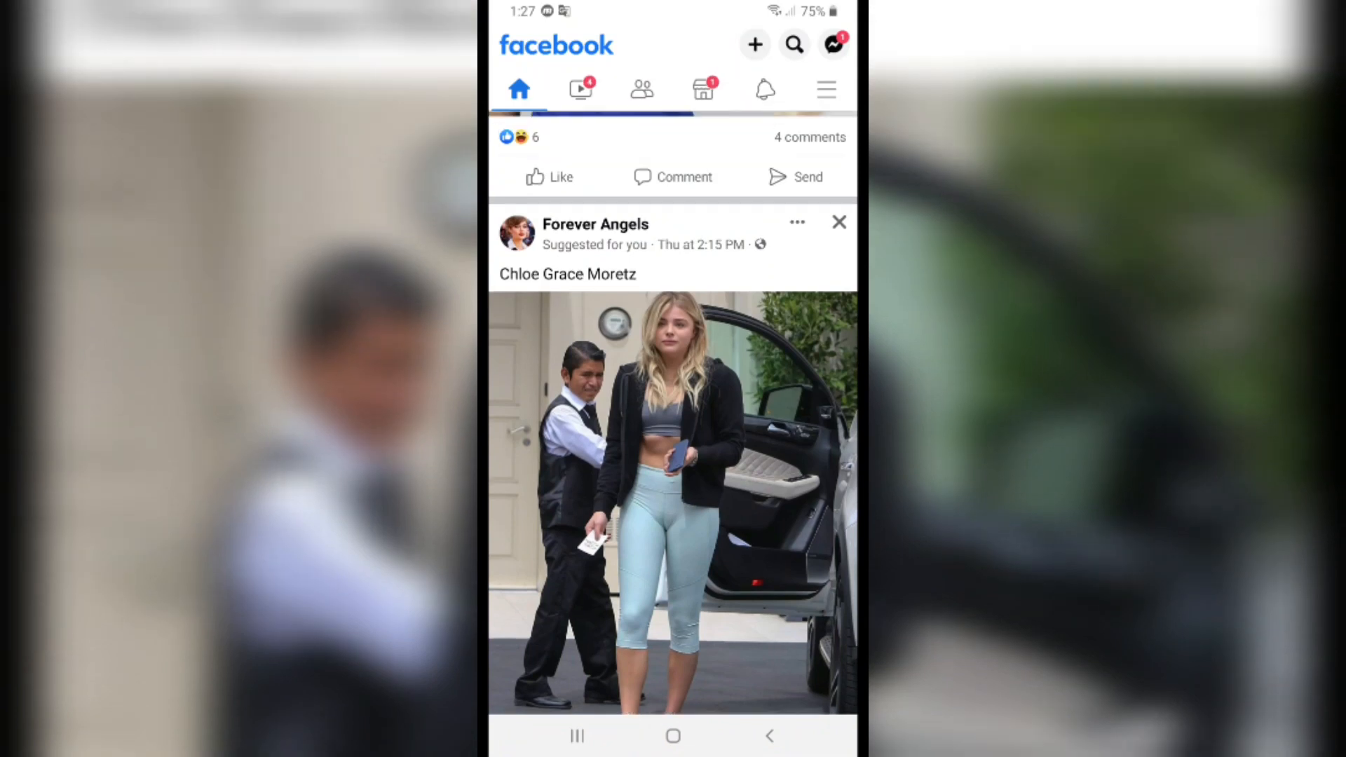
# Step: Open the personal account's main menu from the news feed
pyautogui.click(826, 89)
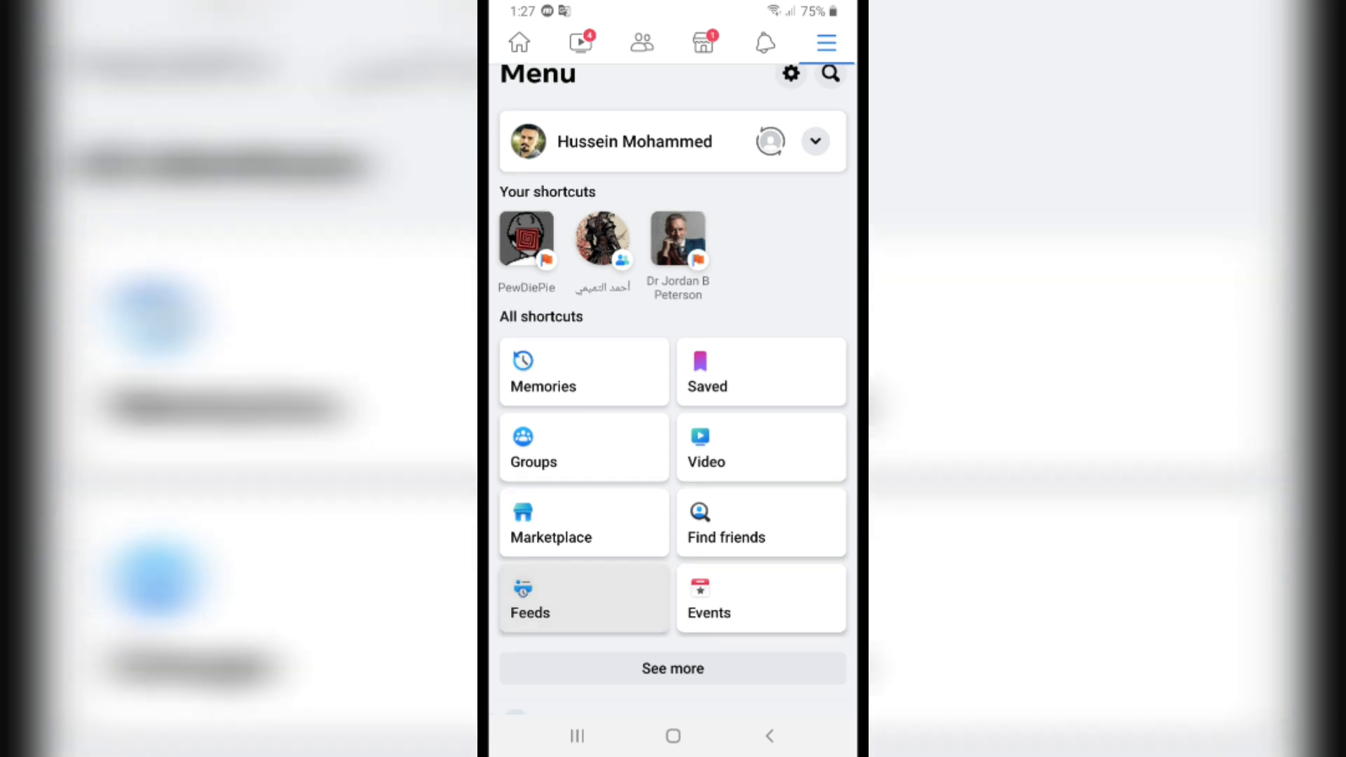
pyautogui.scroll(-3)
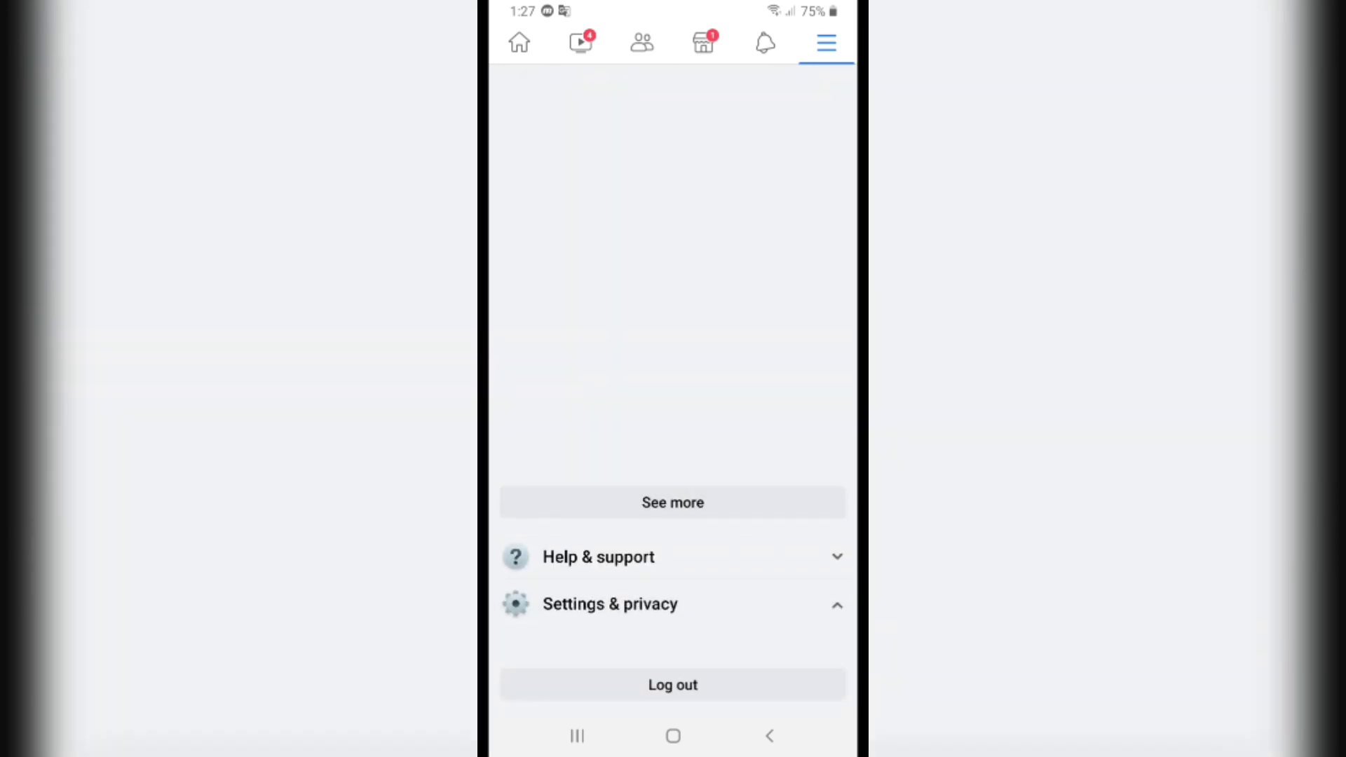
pyautogui.click(610, 605)
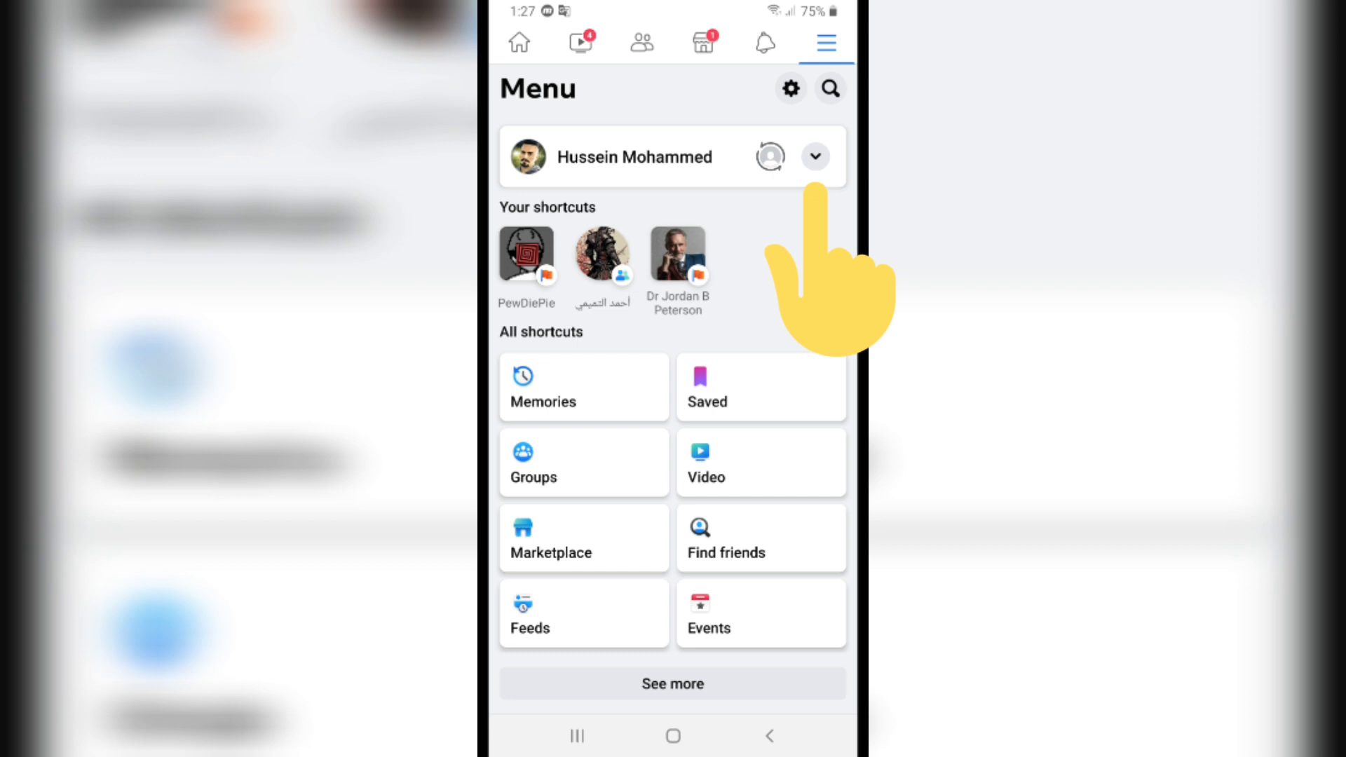
# Step: Expand the profile dropdown beside the account name in the Menu
pyautogui.click(815, 157)
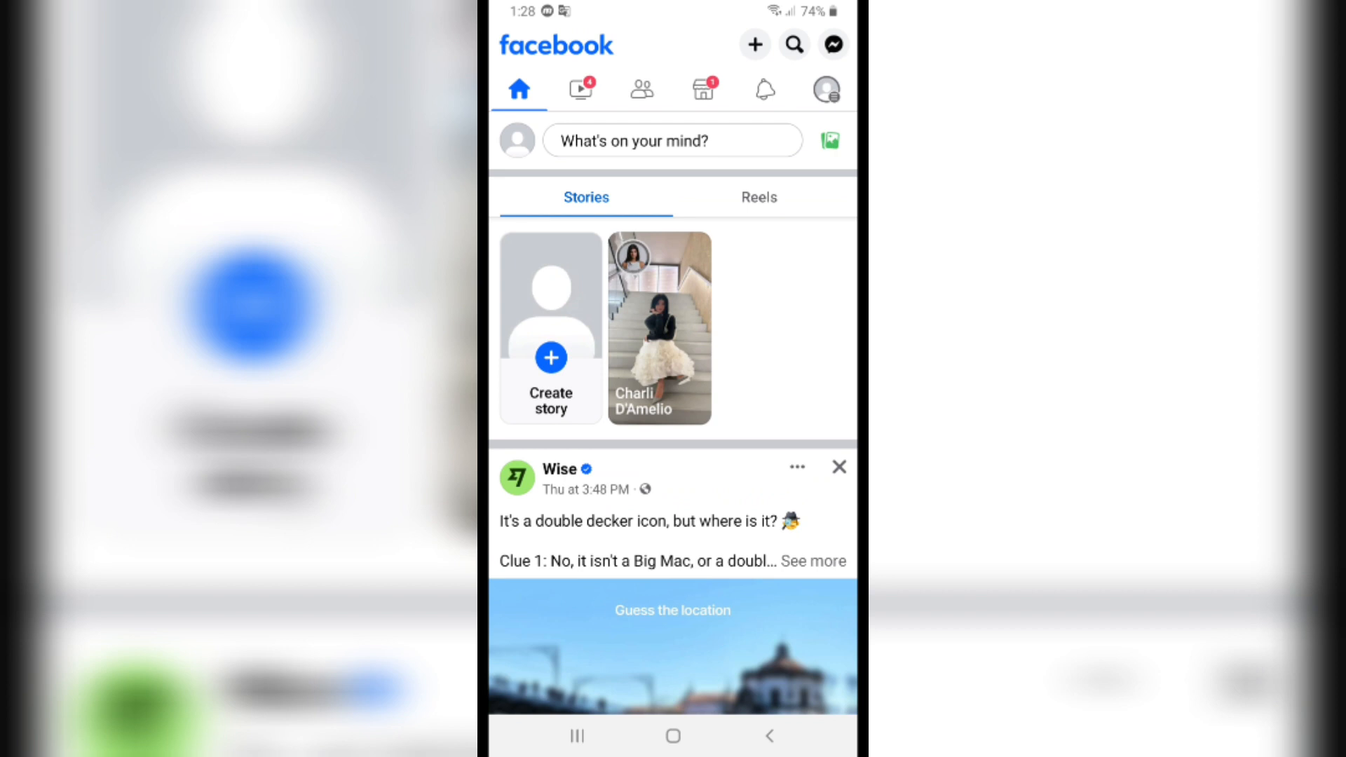
# Step: Open the new profile's Menu and show its profile switcher list
pyautogui.click(826, 89)
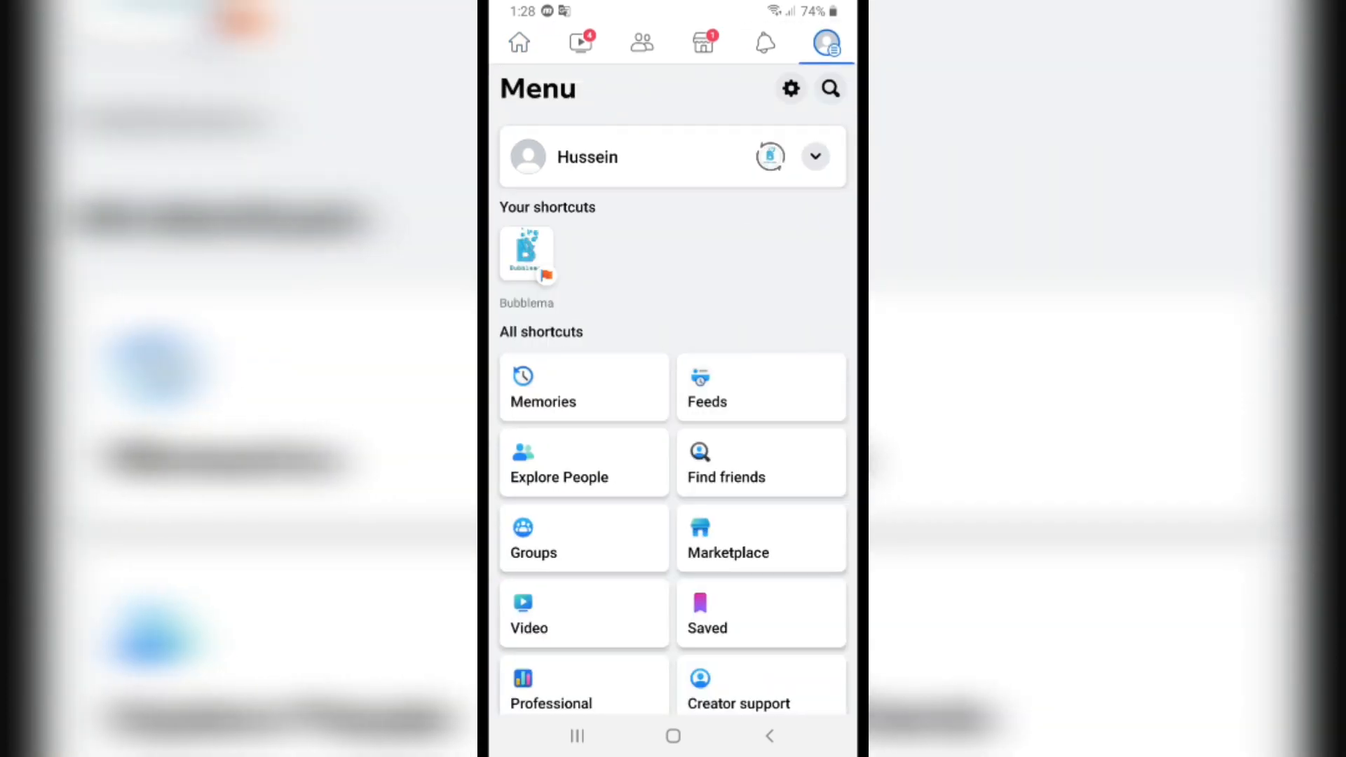
pyautogui.click(816, 157)
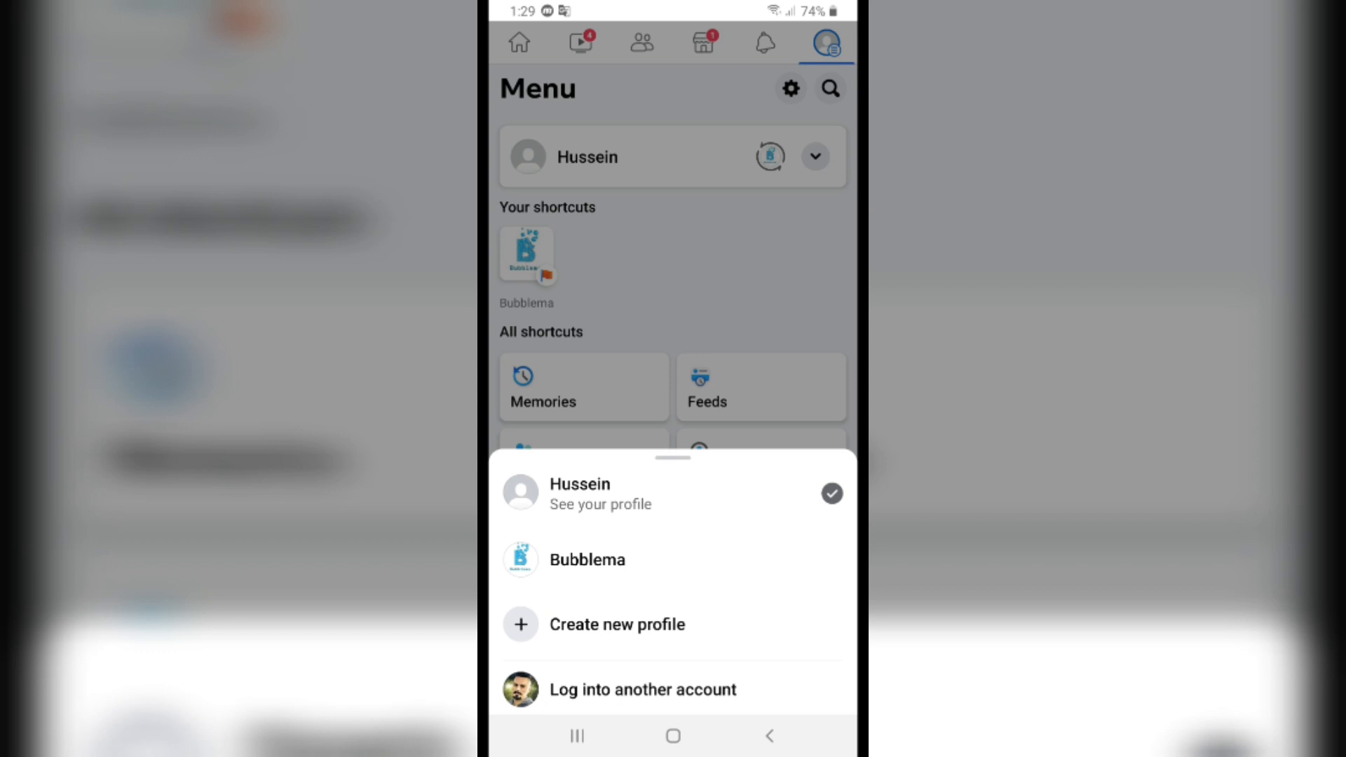
# Step: Switch to the Bubblema page and open its Menu
pyautogui.click(586, 560)
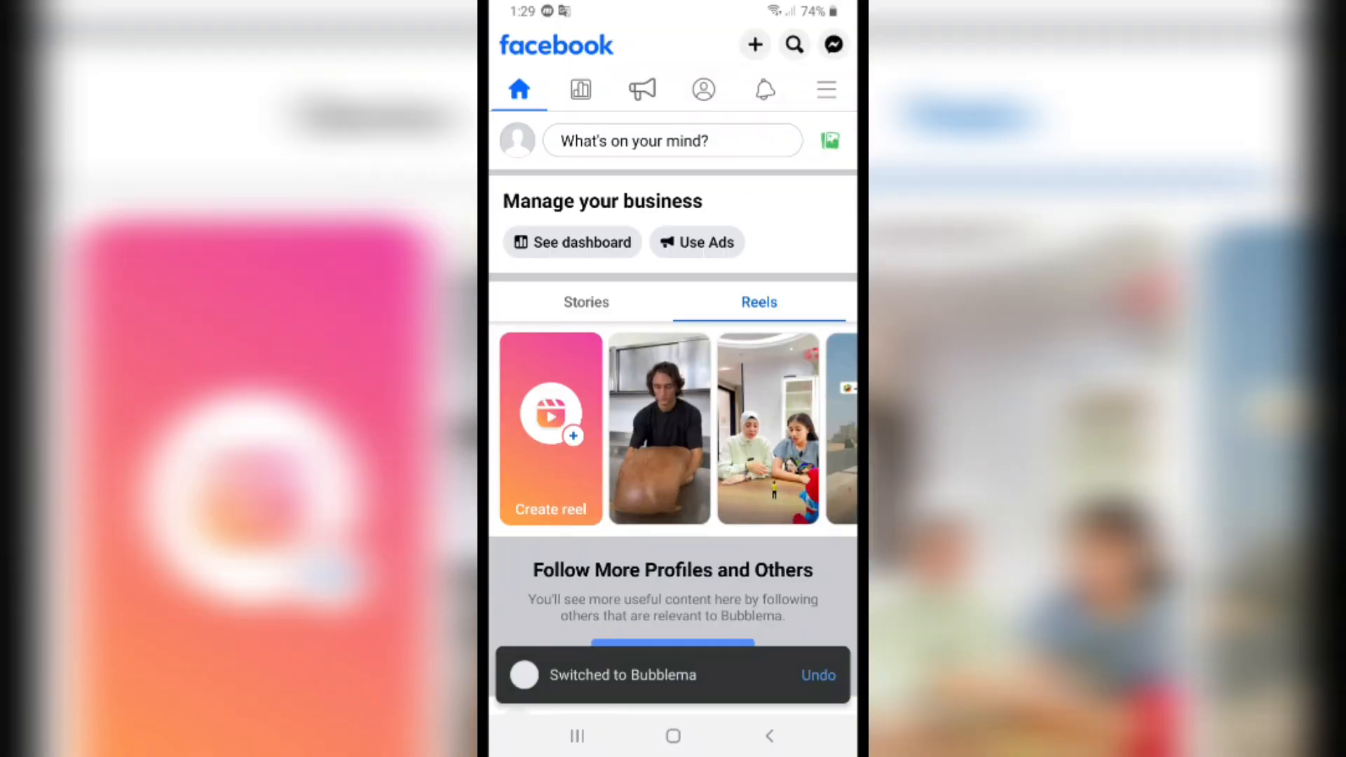
pyautogui.click(826, 89)
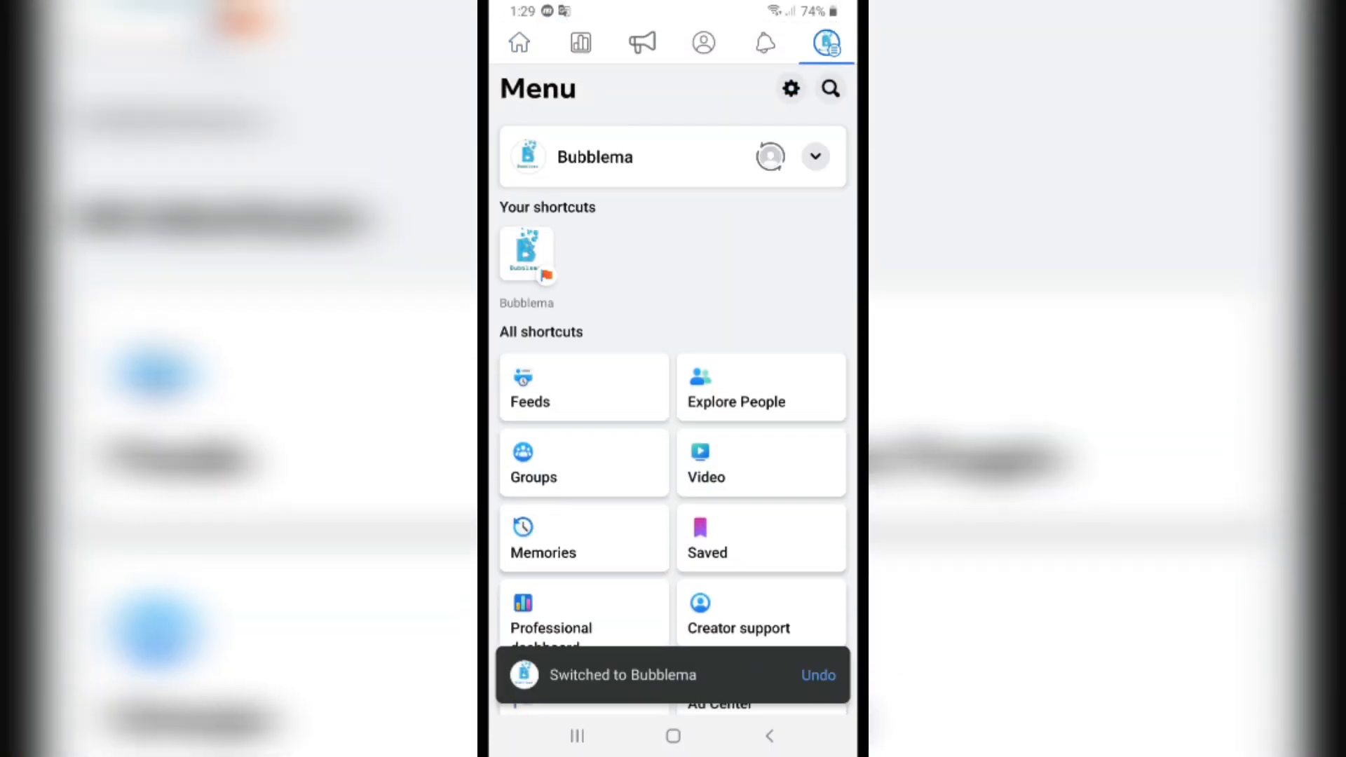
# Step: Open the Bubblema profile and scroll through its intro details and posts
pyautogui.click(702, 43)
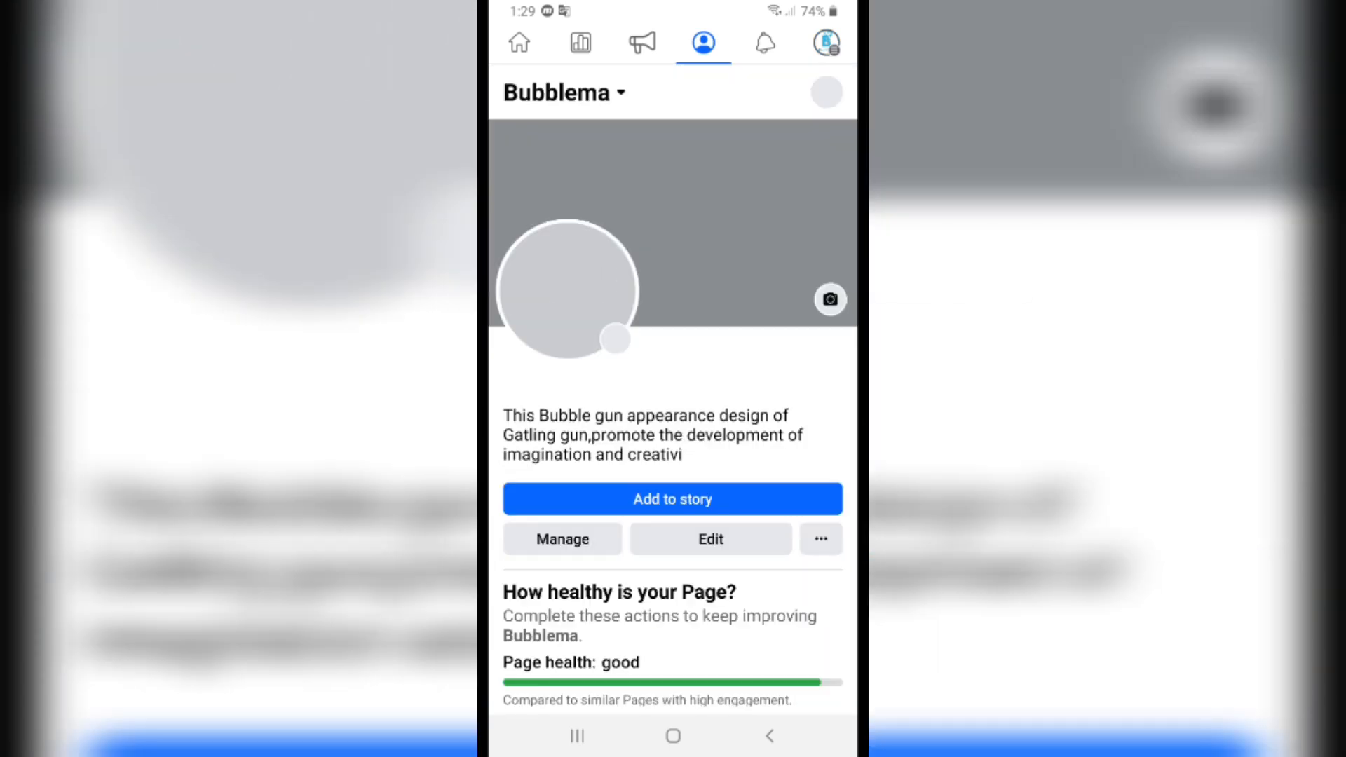
pyautogui.scroll(-3)
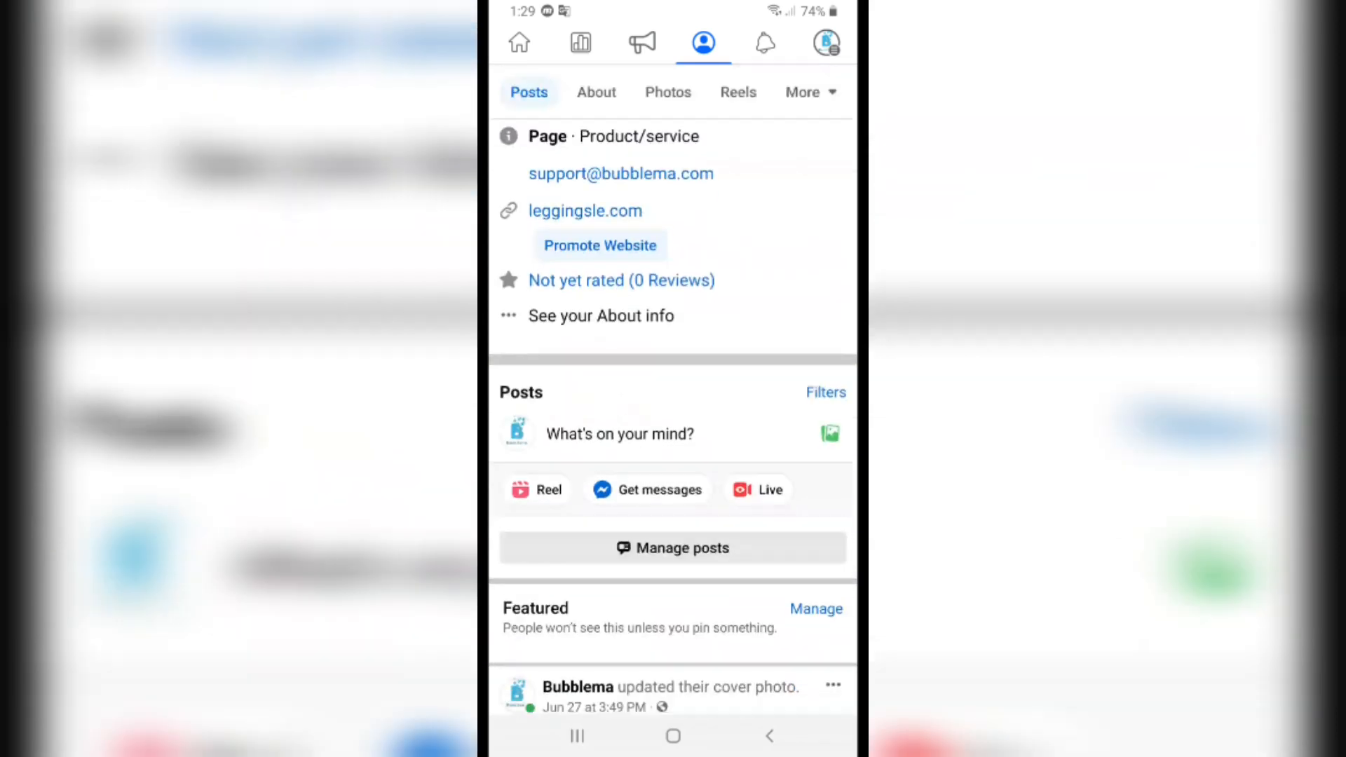